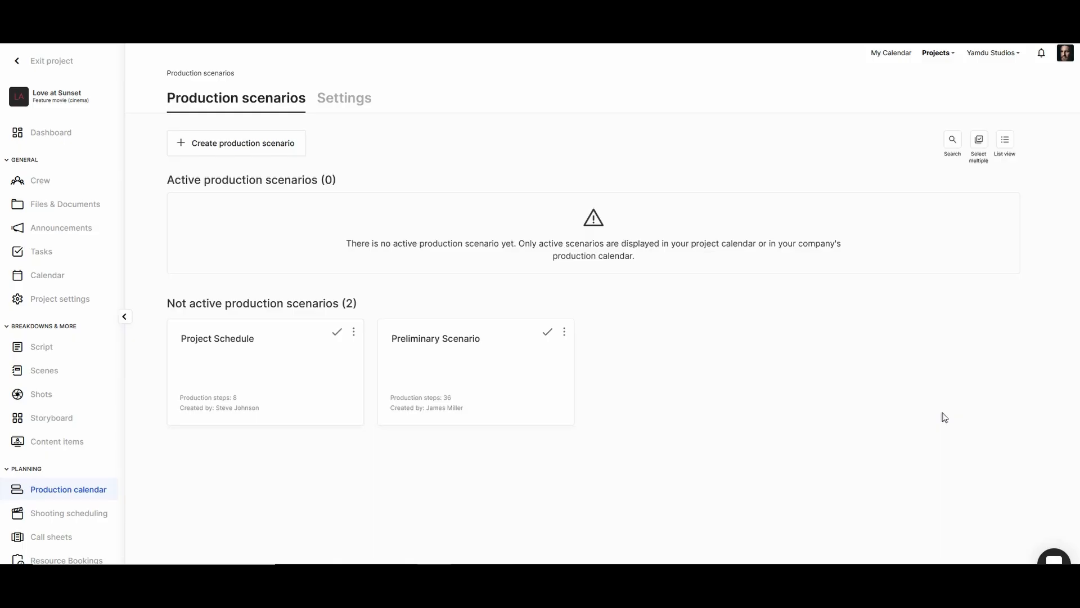
{"action": "mouse_move", "coordinate": [336, 332]}
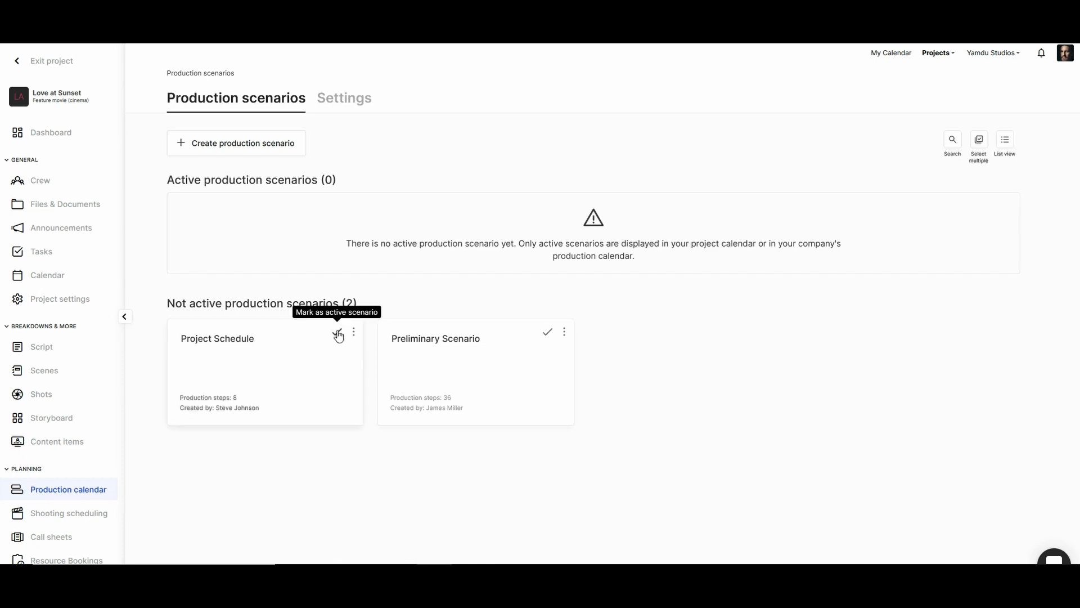
Mark Project Schedule as the active scenario, leaving Preliminary Scenario inactive.
{"action": "left_click", "coordinate": [337, 332]}
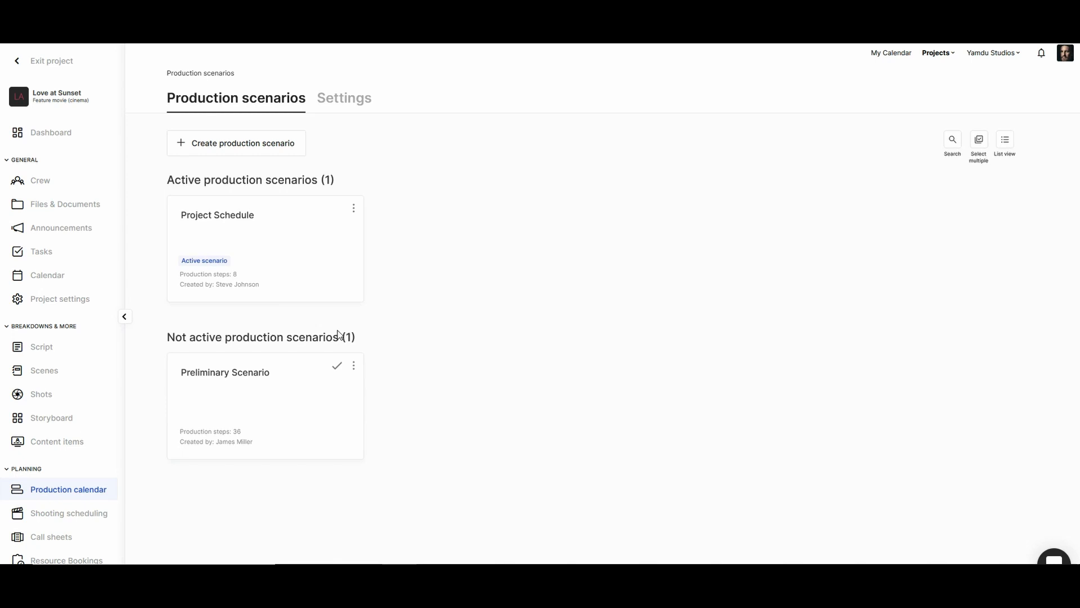
{"action": "mouse_move", "coordinate": [296, 248]}
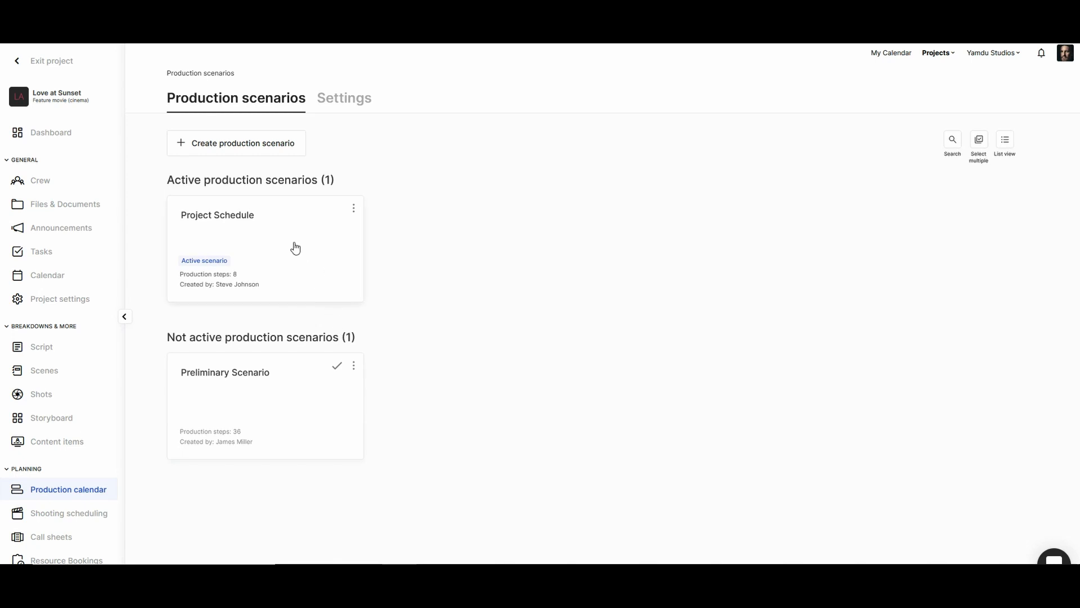
In the Project Schedule Gantt, nudge Script final draft later and extend Casting to end in January 2023.
{"action": "left_click", "coordinate": [217, 214]}
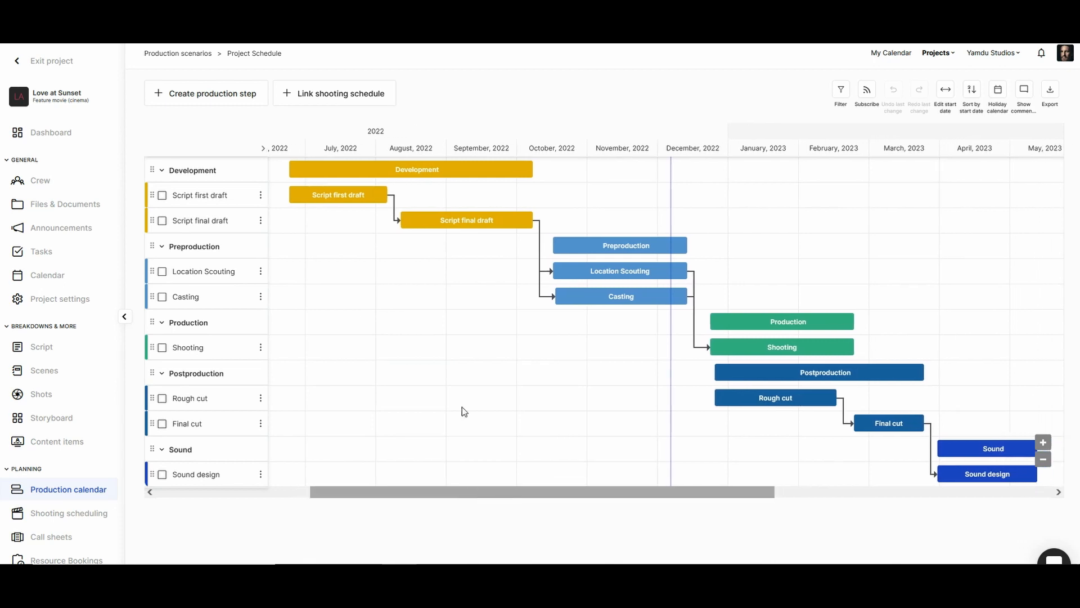
{"action": "mouse_move", "coordinate": [891, 328]}
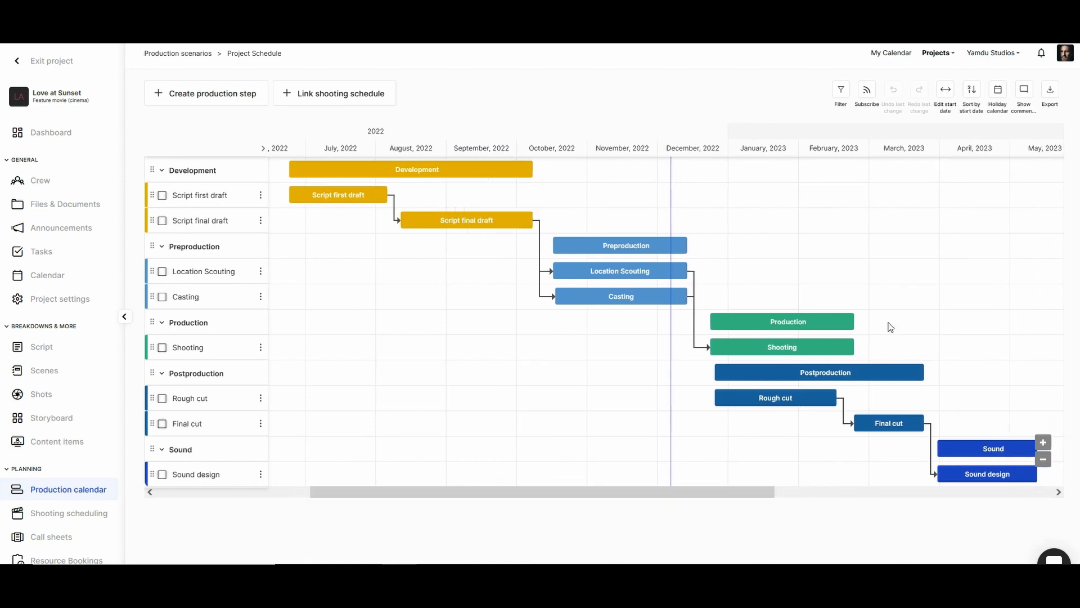
{"action": "mouse_move", "coordinate": [466, 220]}
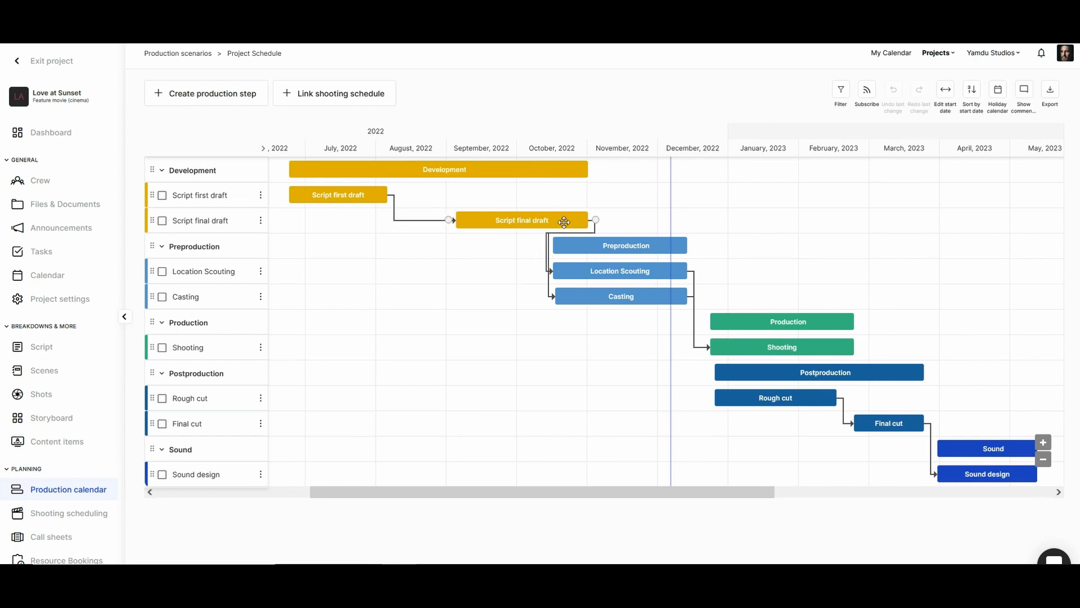
{"action": "left_click_drag", "start_coordinate": [564, 220], "coordinate": [477, 221]}
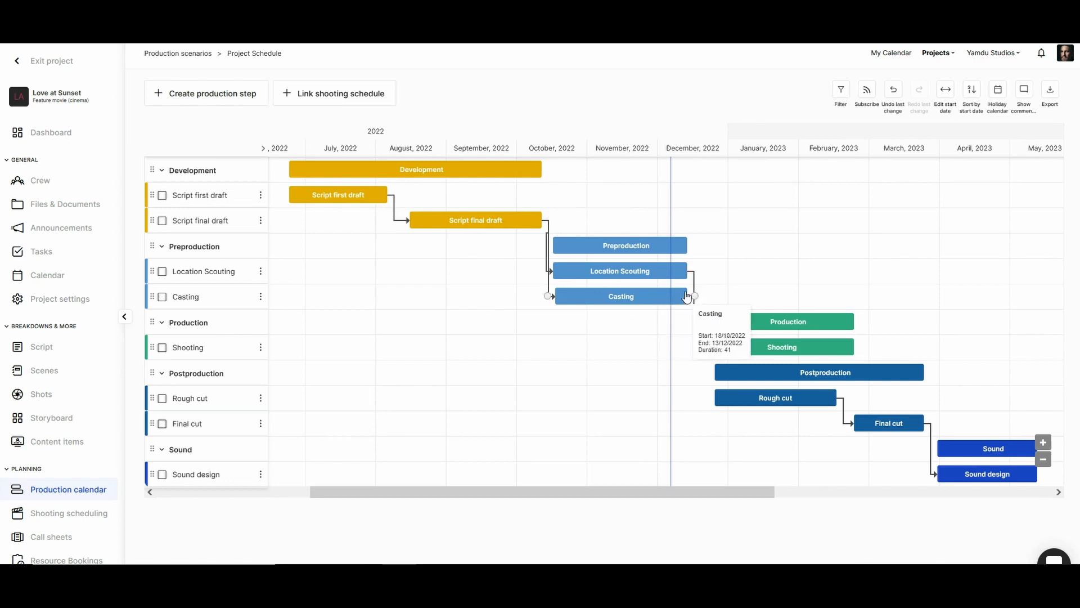
{"action": "left_click_drag", "start_coordinate": [694, 296], "coordinate": [839, 296]}
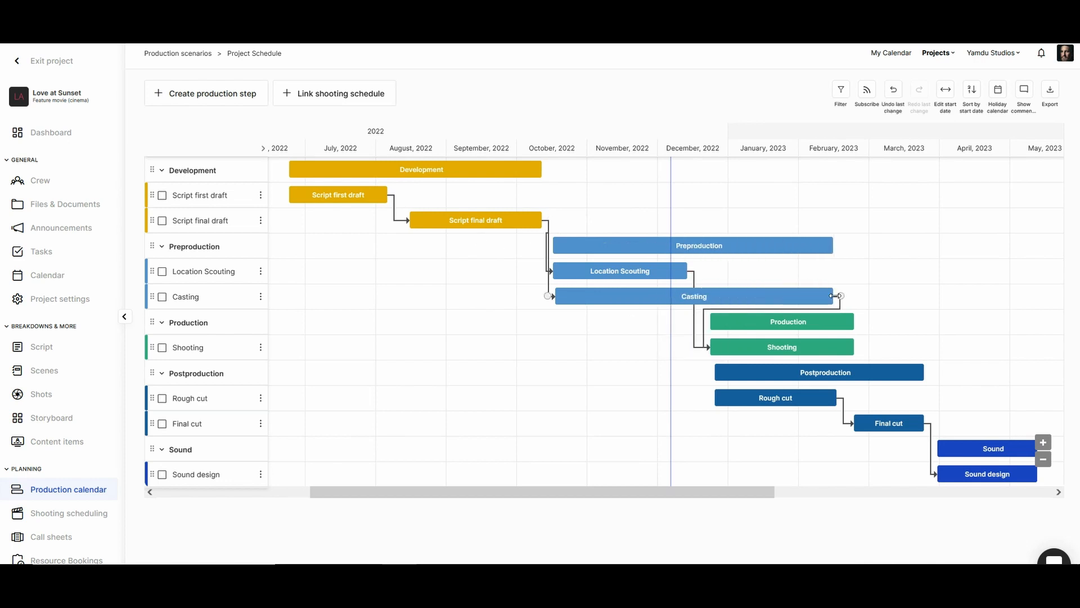
{"action": "left_click_drag", "start_coordinate": [838, 296], "coordinate": [785, 296]}
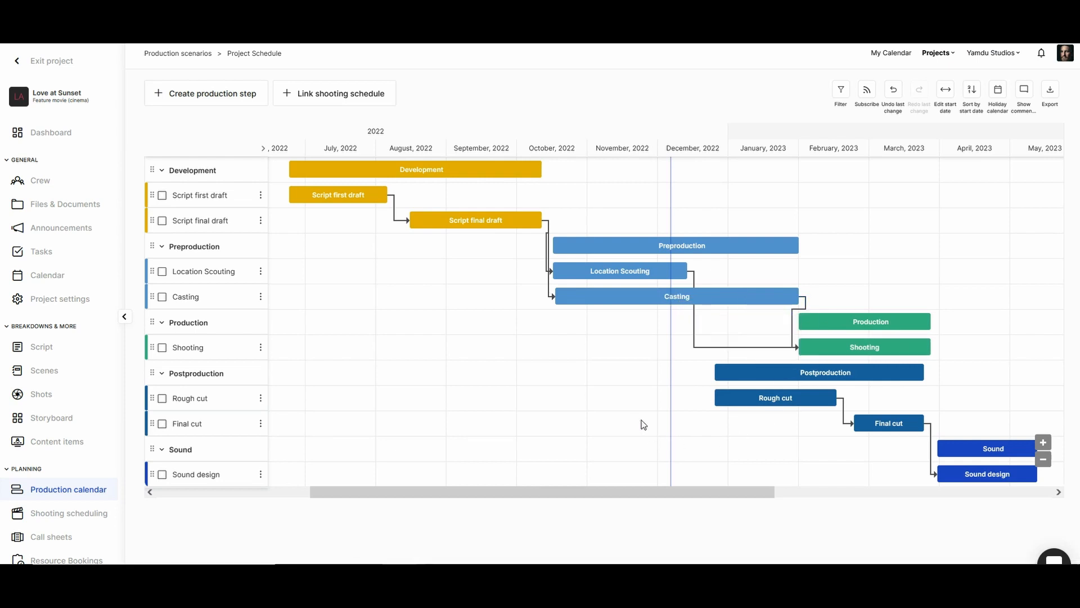
{"action": "mouse_move", "coordinate": [869, 322]}
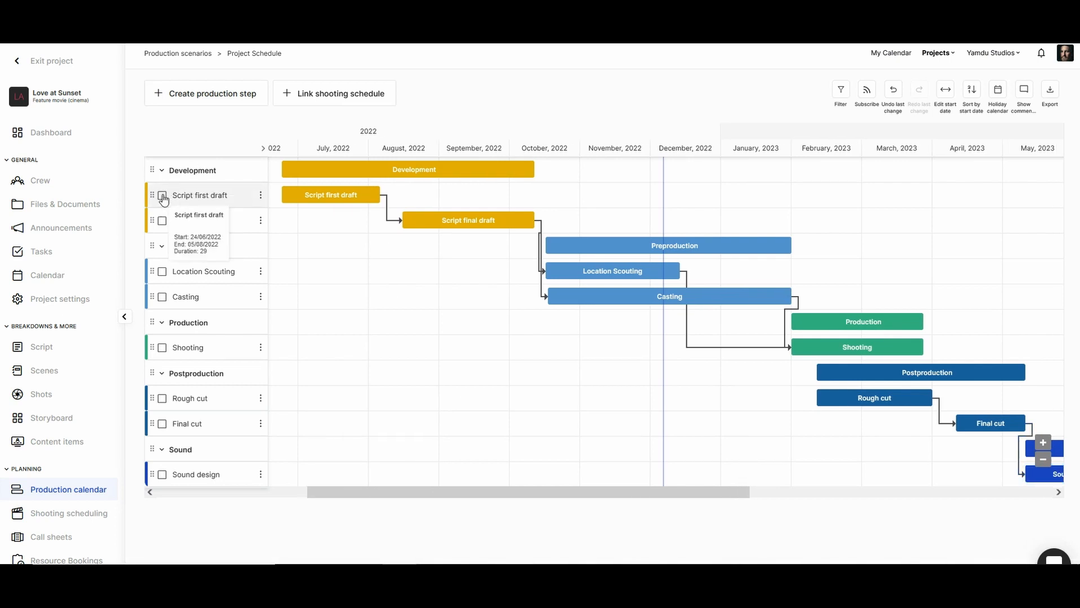
Select the steps, drag them about a month later and confirm moving task deadlines too.
{"action": "left_click", "coordinate": [161, 195]}
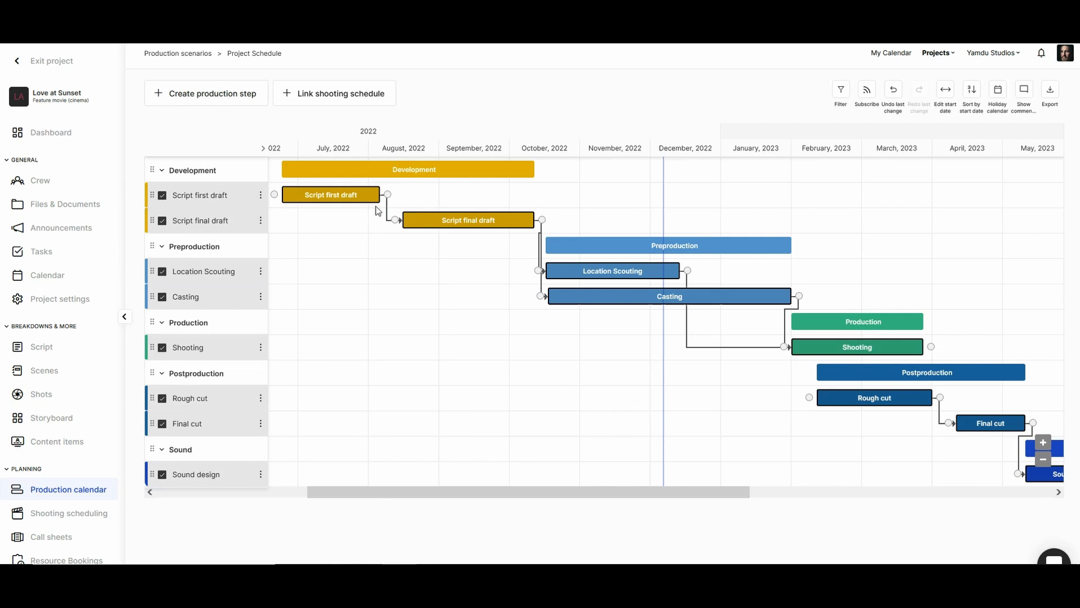
{"action": "mouse_move", "coordinate": [693, 317]}
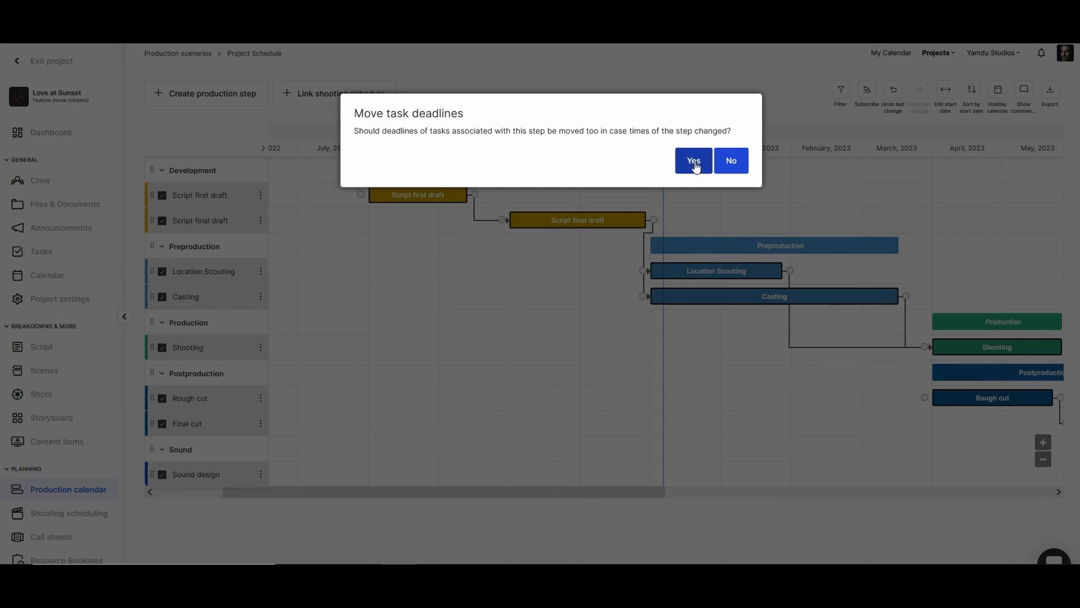
{"action": "left_click", "coordinate": [692, 160]}
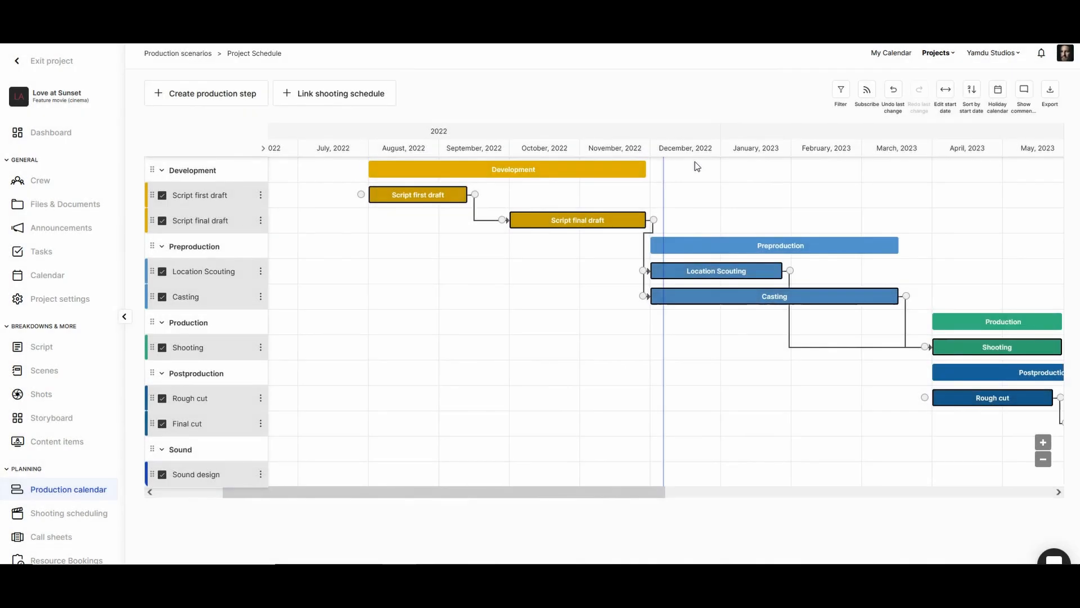